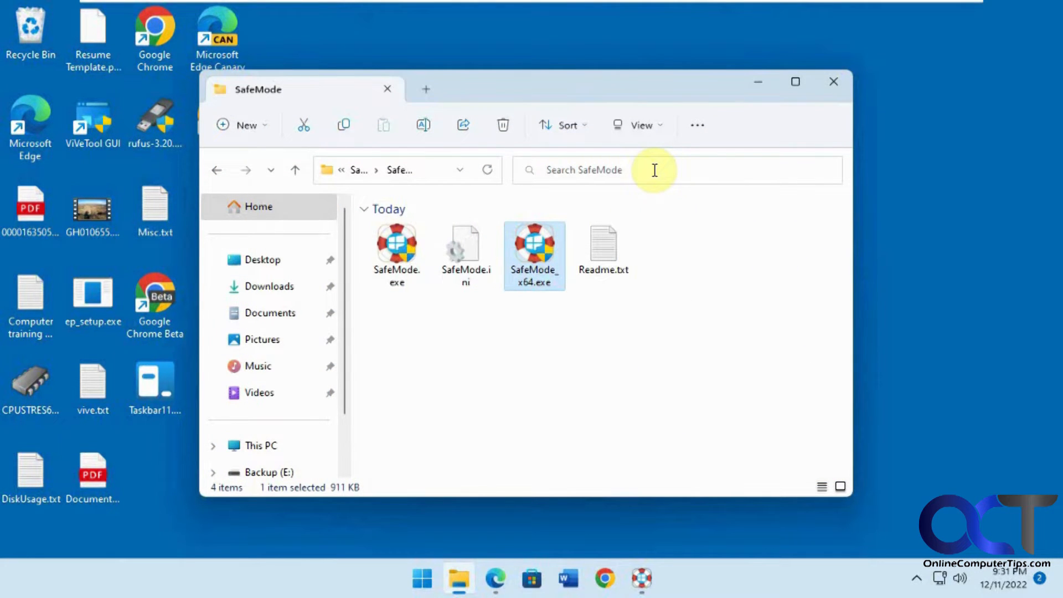
mouse_move(667, 228)
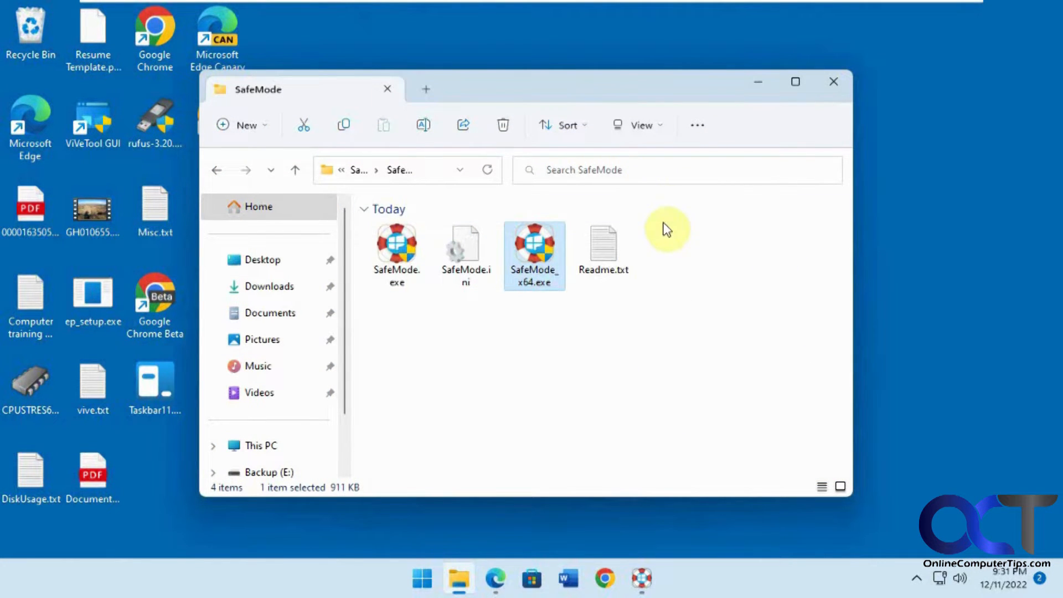
mouse_move(415, 192)
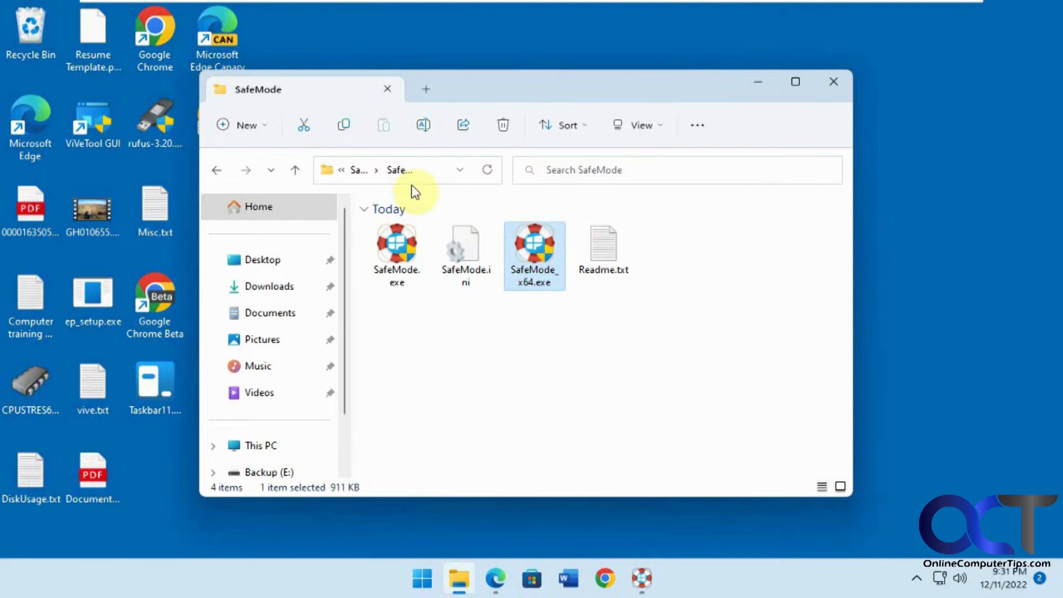
Launch SafeMode_x64.exe and approve the User Account Control prompt.
click(407, 170)
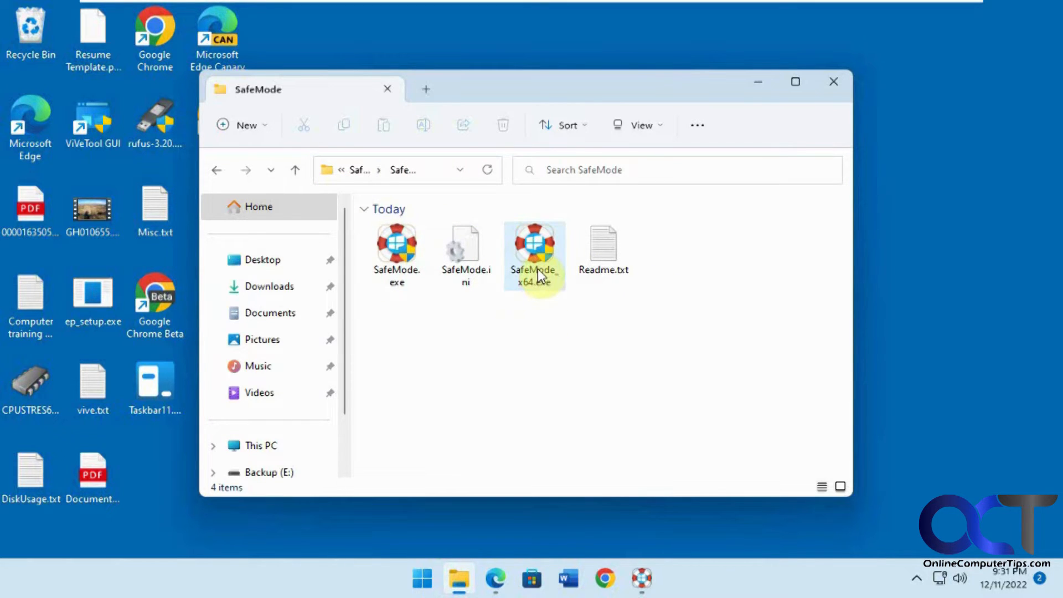
mouse_move(534, 271)
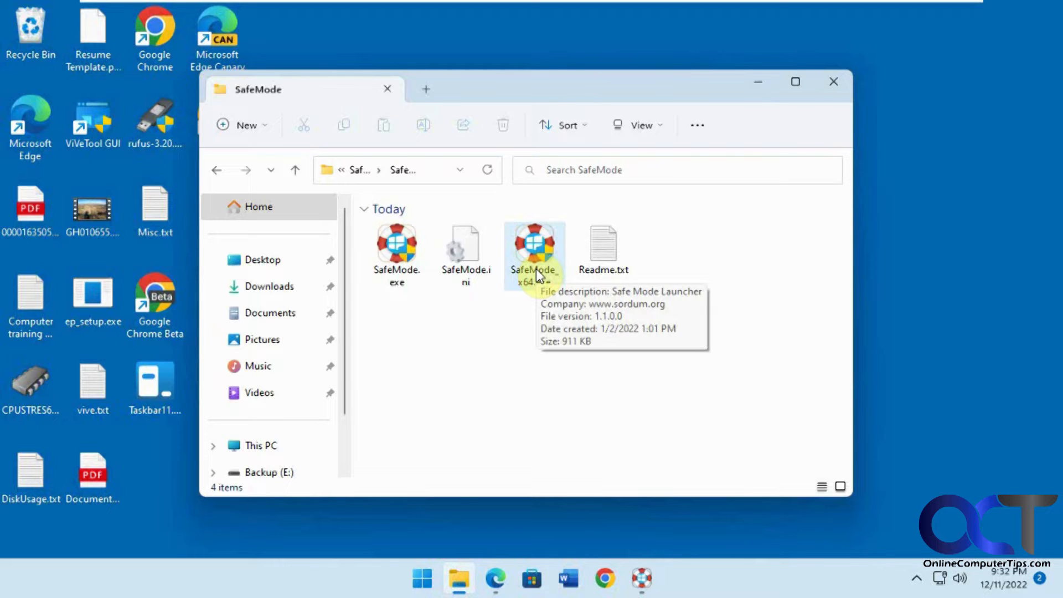
mouse_move(542, 275)
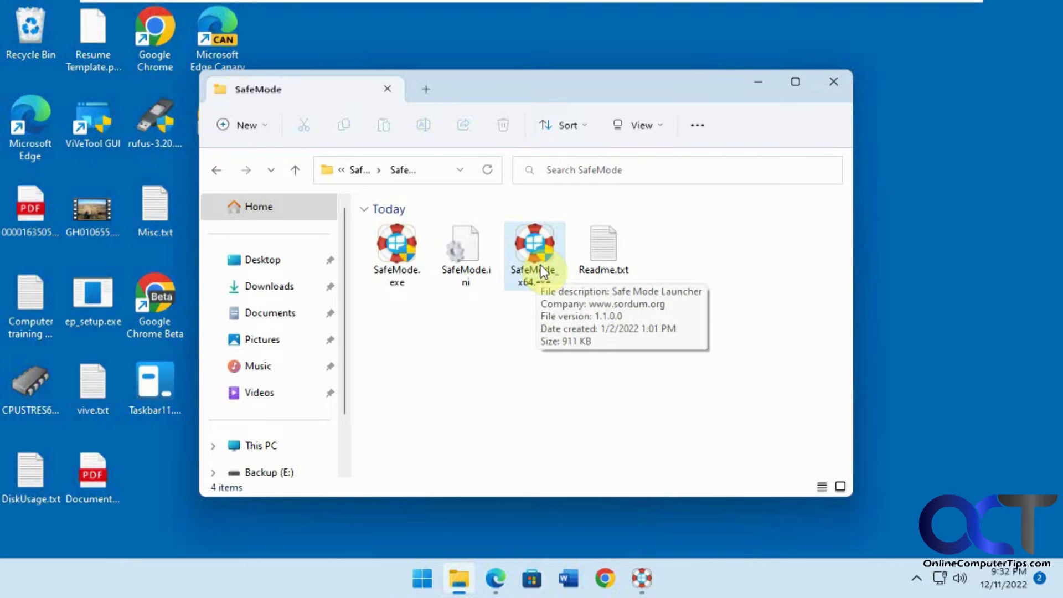
double_click(534, 247)
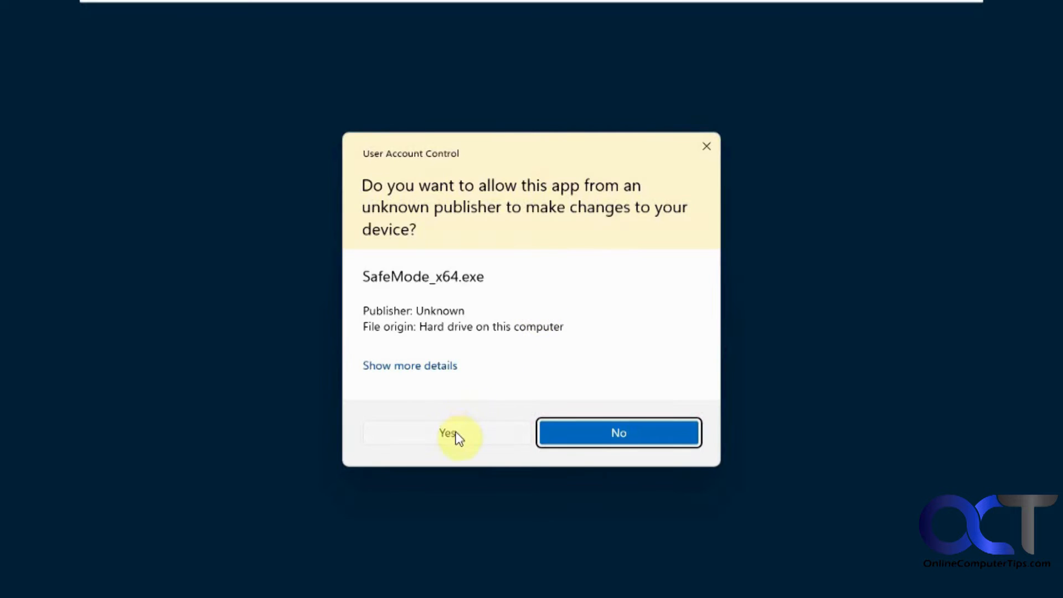
click(446, 432)
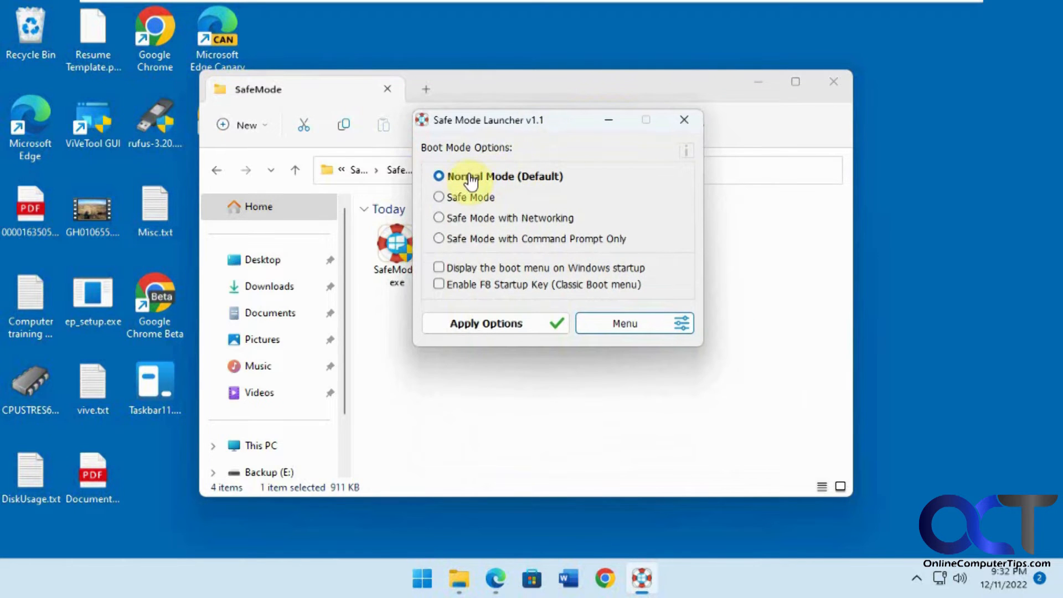
mouse_move(474, 179)
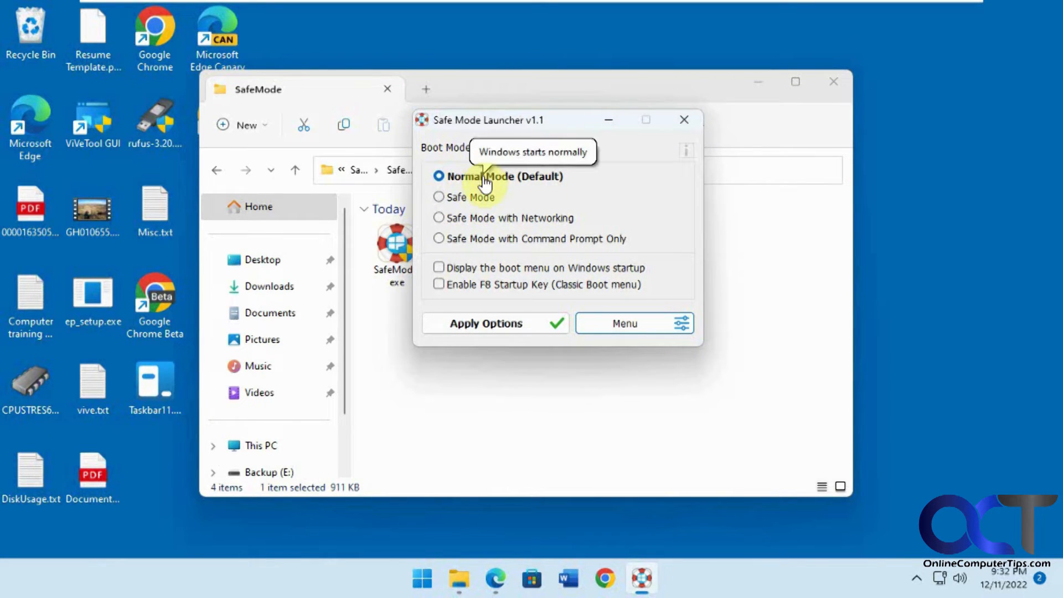
mouse_move(477, 203)
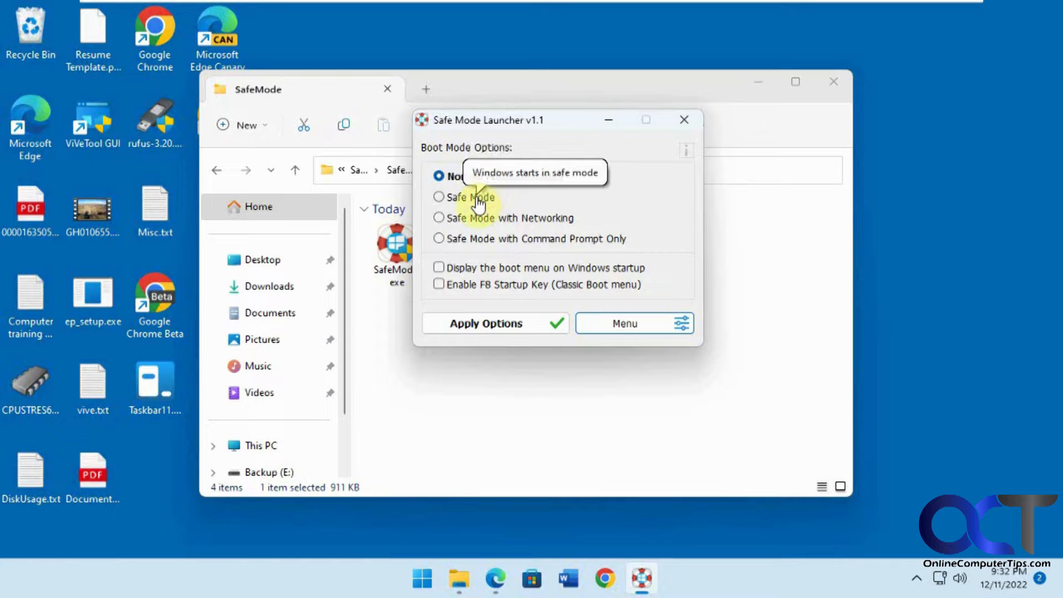
mouse_move(497, 242)
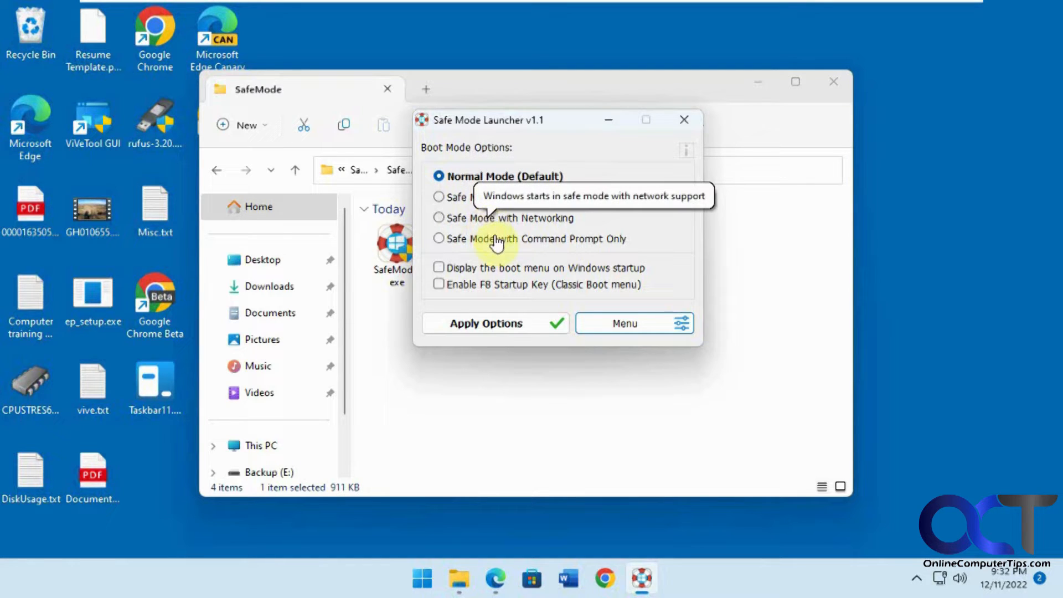
mouse_move(498, 245)
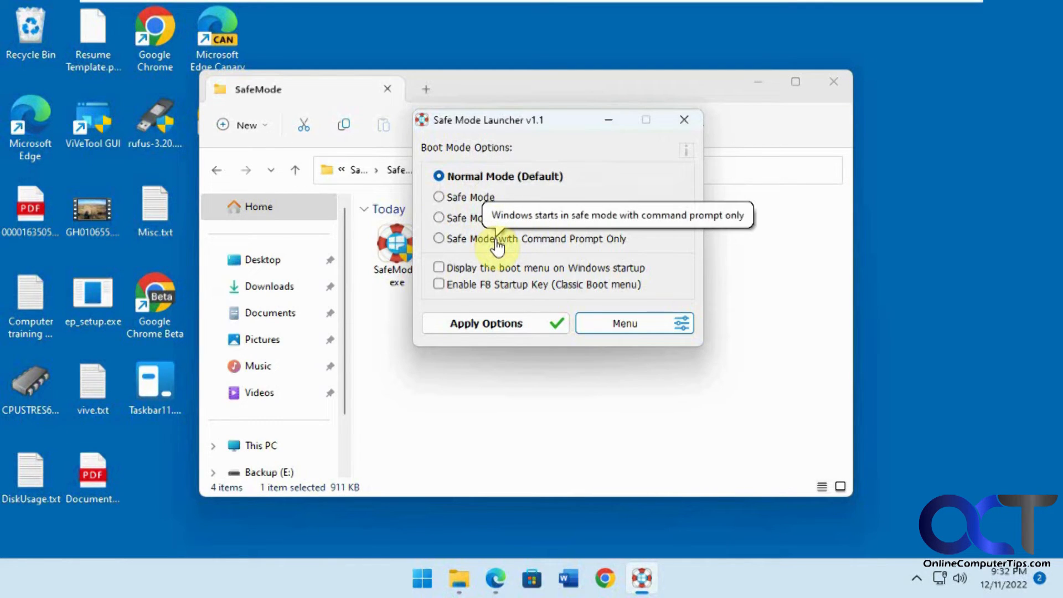
mouse_move(495, 271)
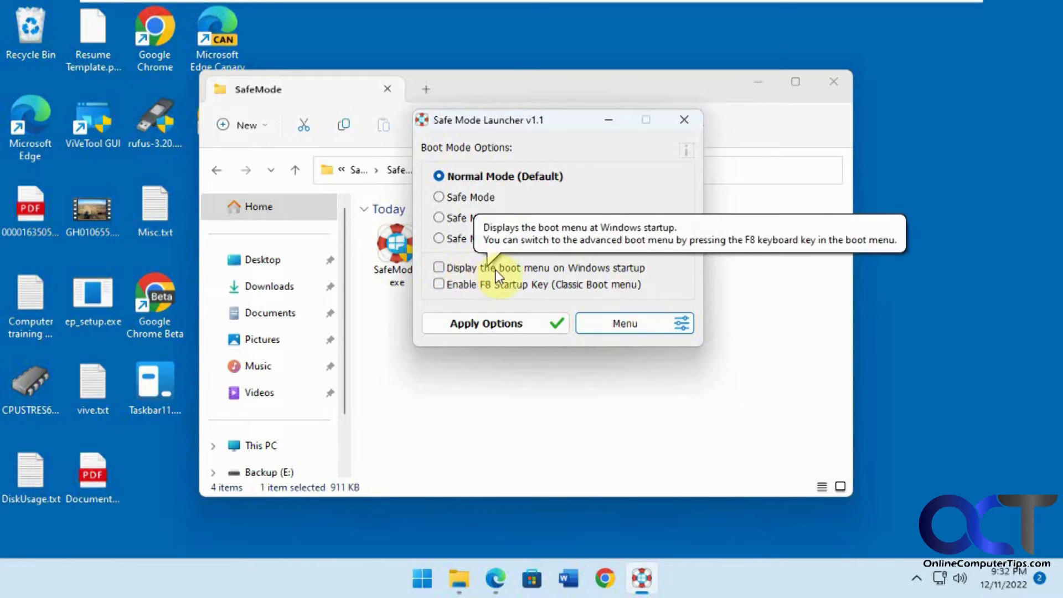
mouse_move(535, 276)
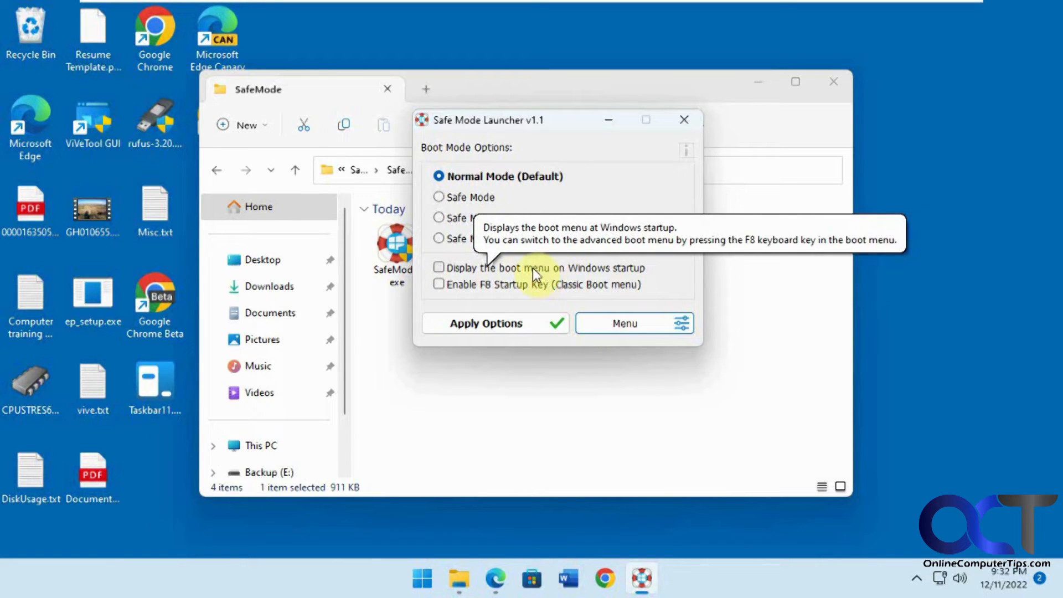
mouse_move(502, 290)
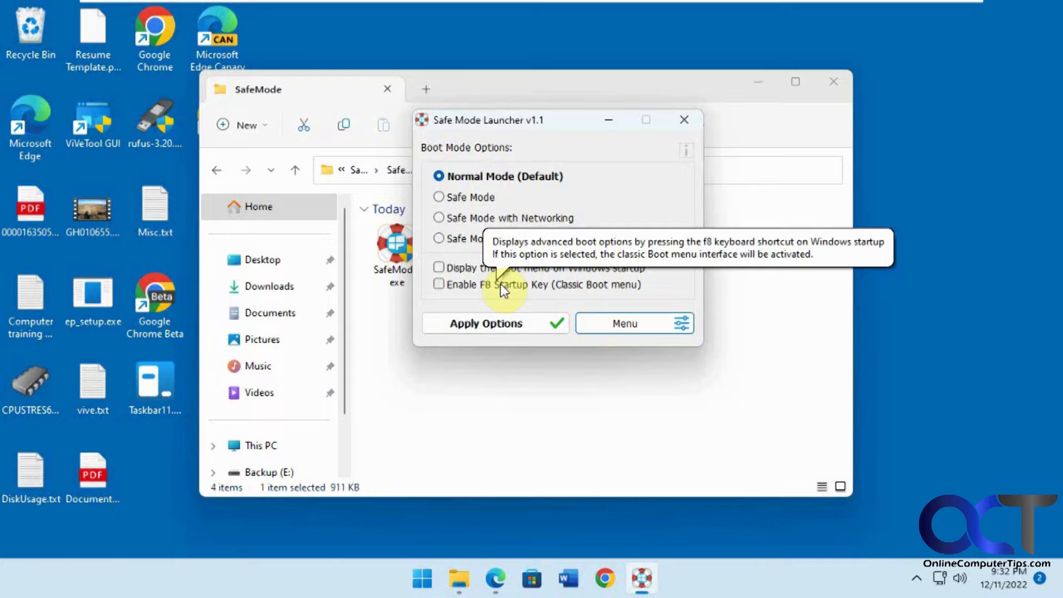
Open the launcher's Menu listing Repair Mode, Boot Once in Safe Mode and Restart Windows.
click(623, 322)
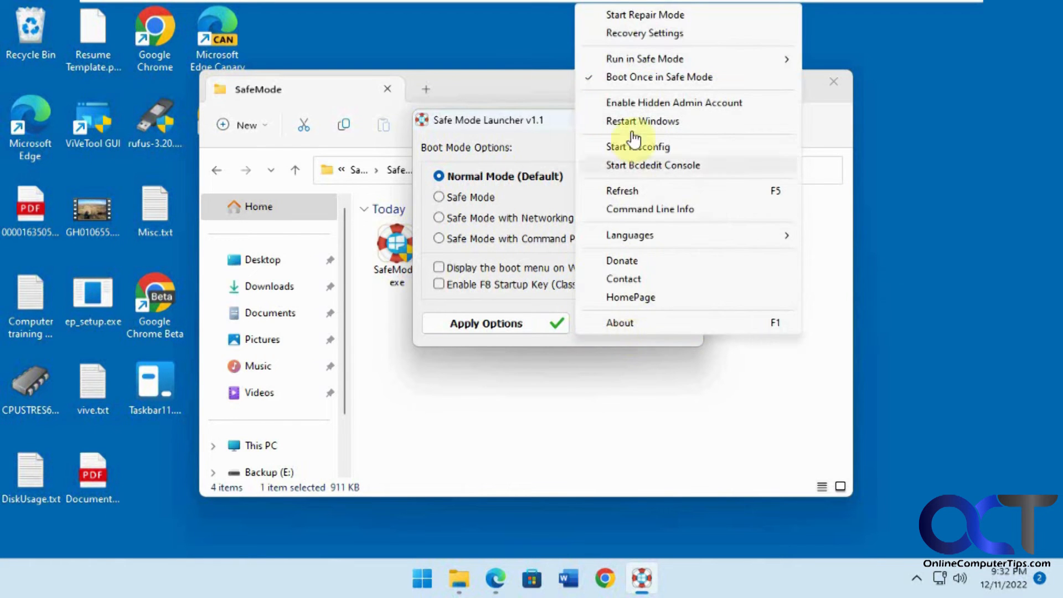
mouse_move(674, 15)
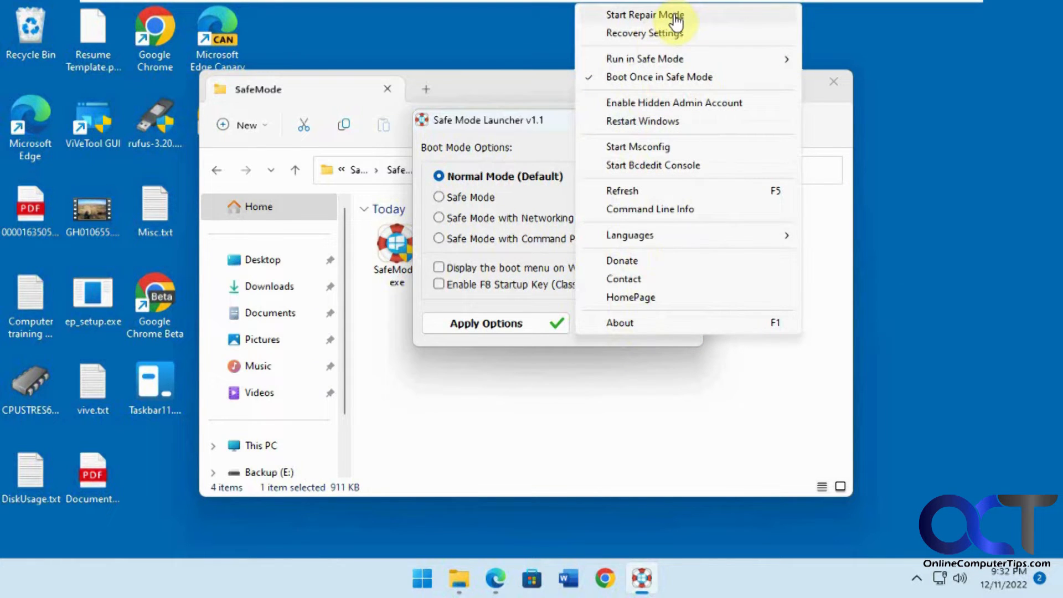
mouse_move(656, 33)
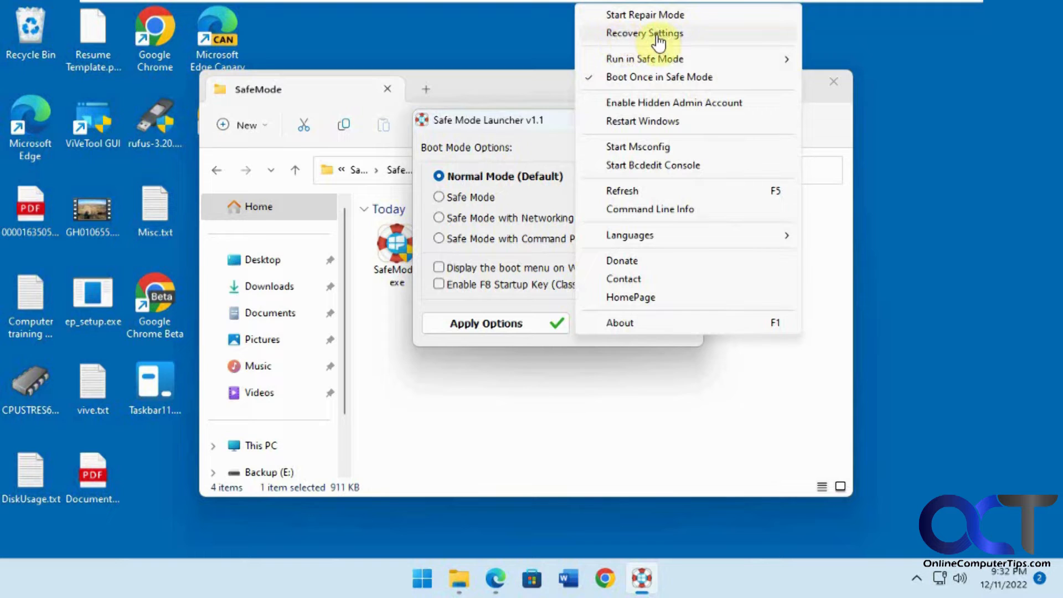
mouse_move(644, 60)
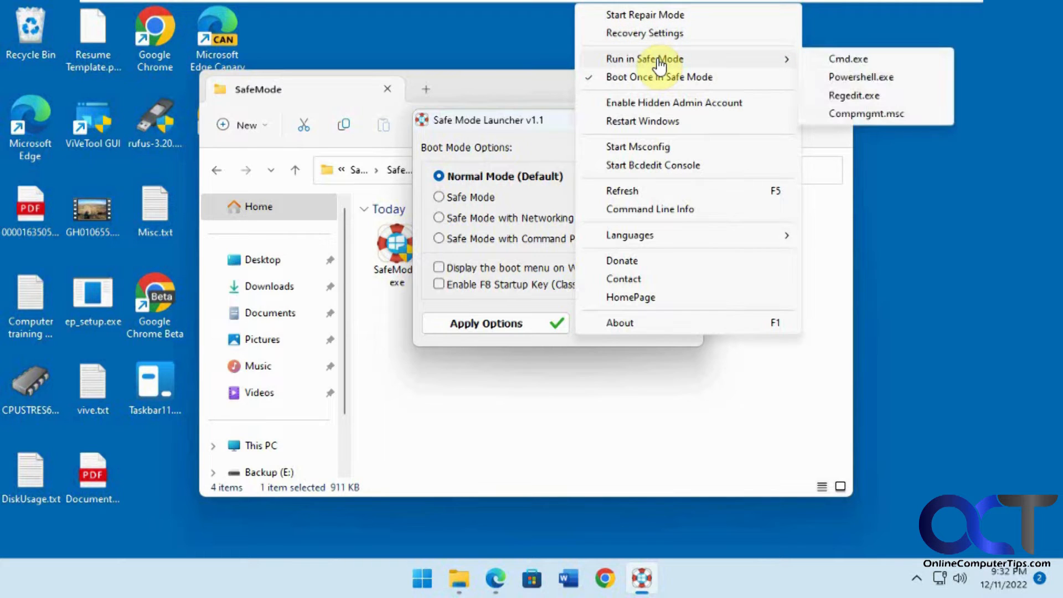
mouse_move(861, 76)
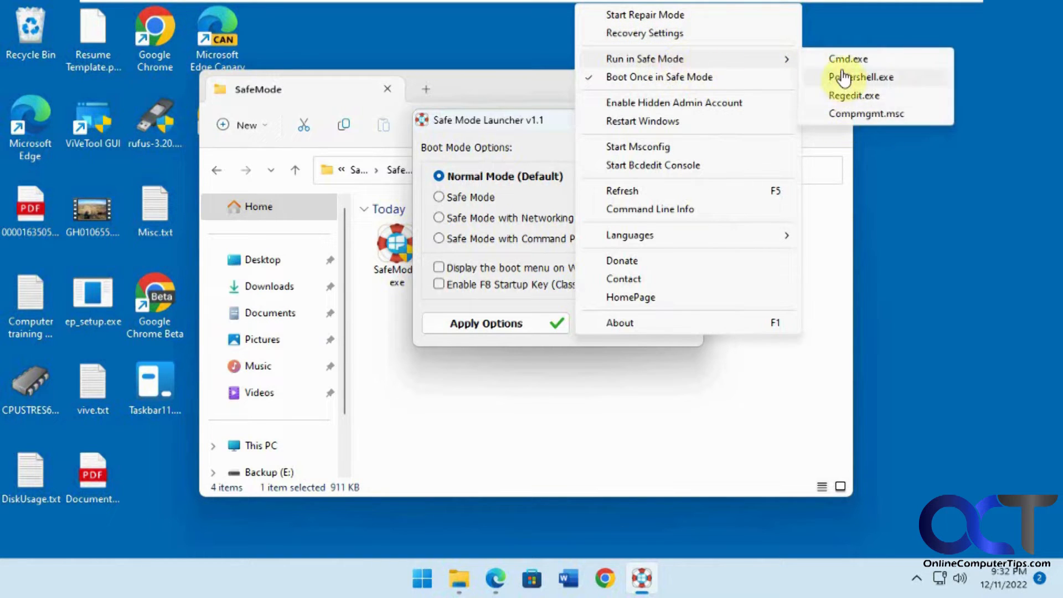
mouse_move(667, 76)
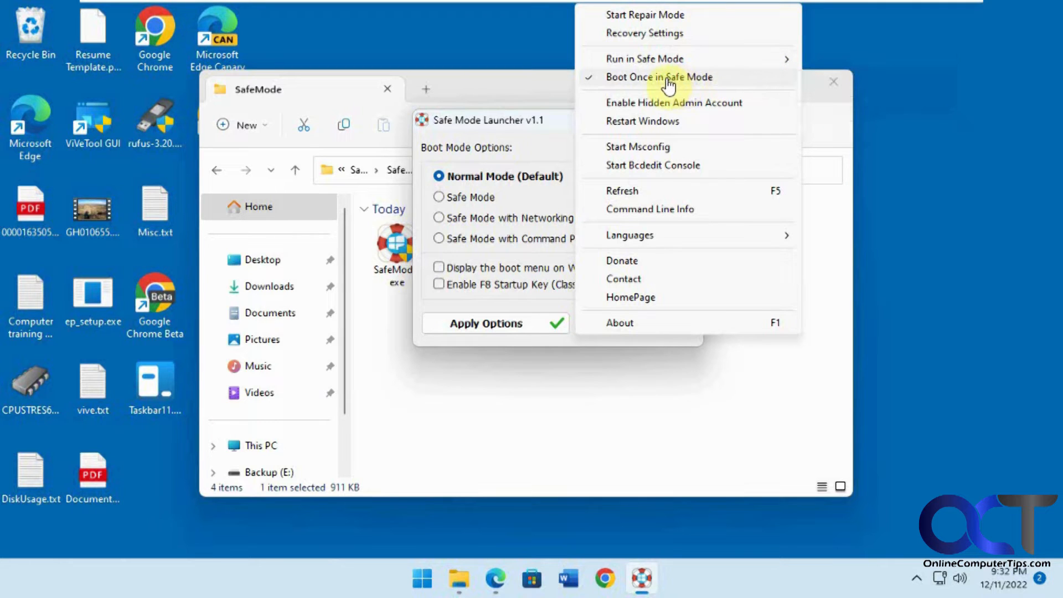
mouse_move(643, 92)
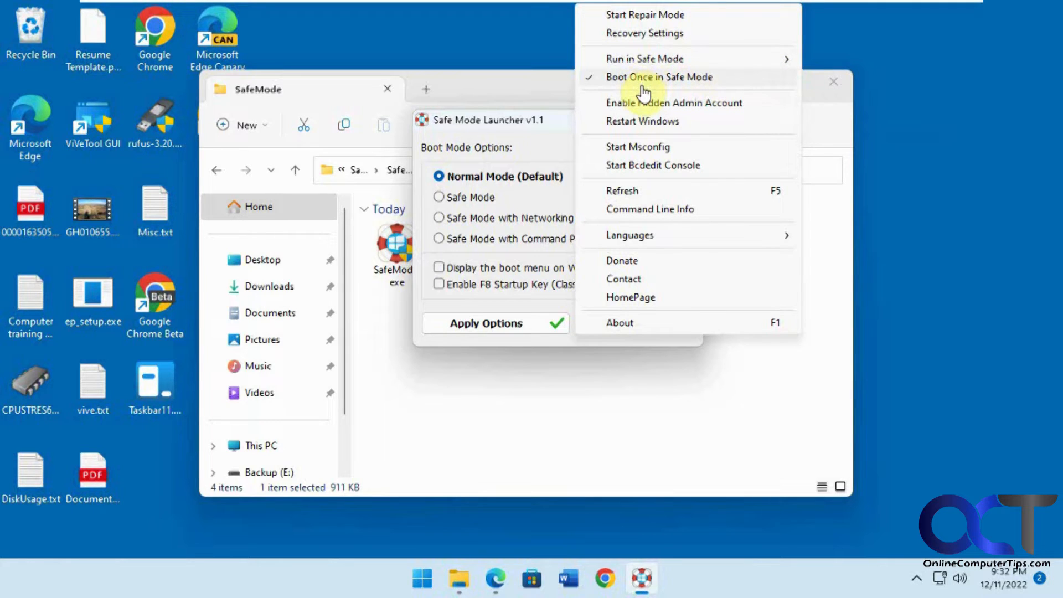
mouse_move(661, 108)
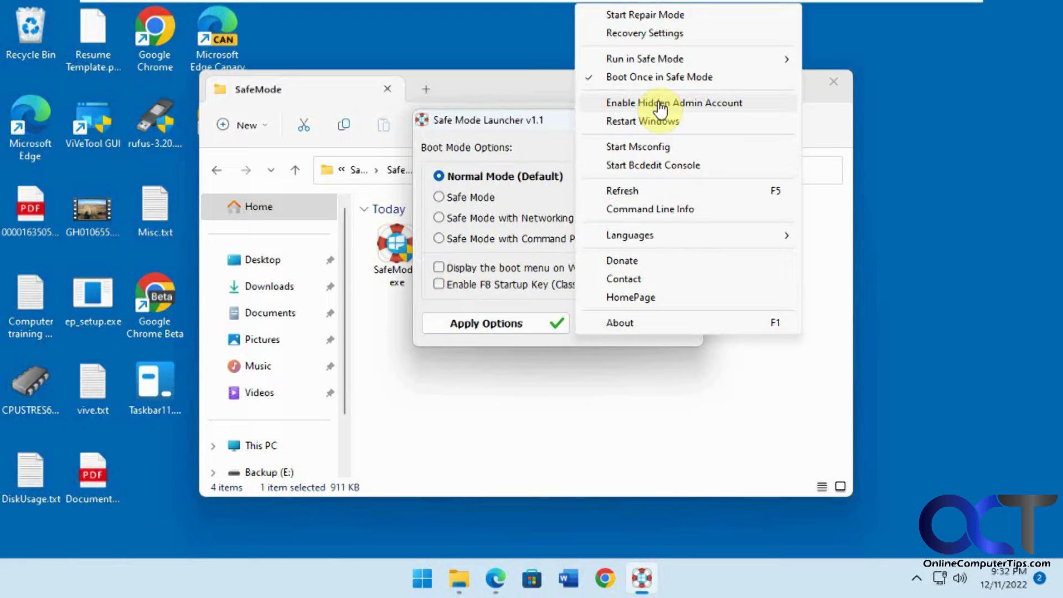
mouse_move(671, 148)
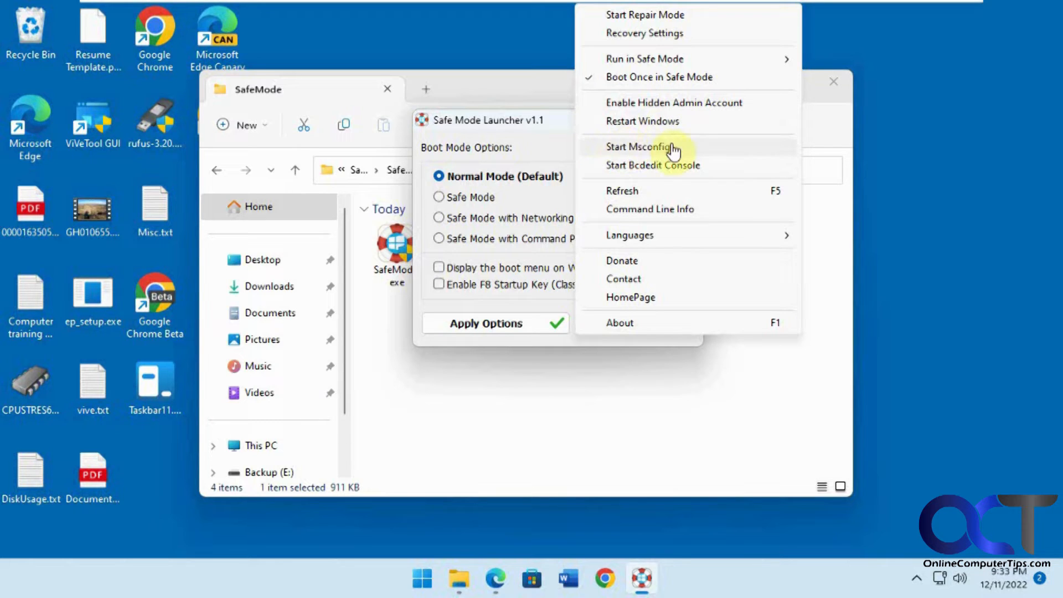
mouse_move(680, 167)
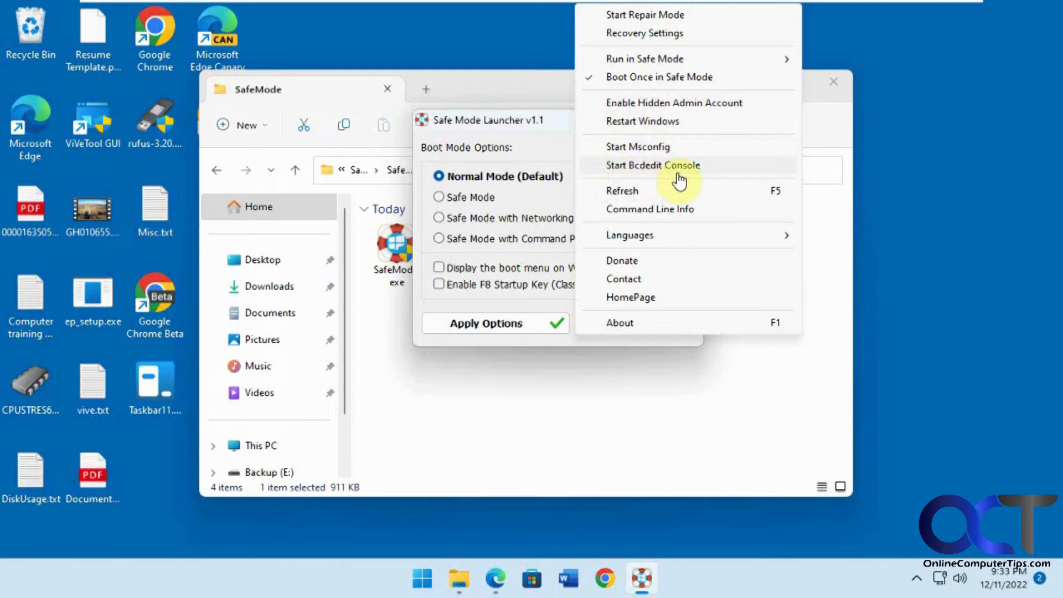
Open Command Line Info listing switches like /Normal, /Minimal and /Reboot.
click(649, 208)
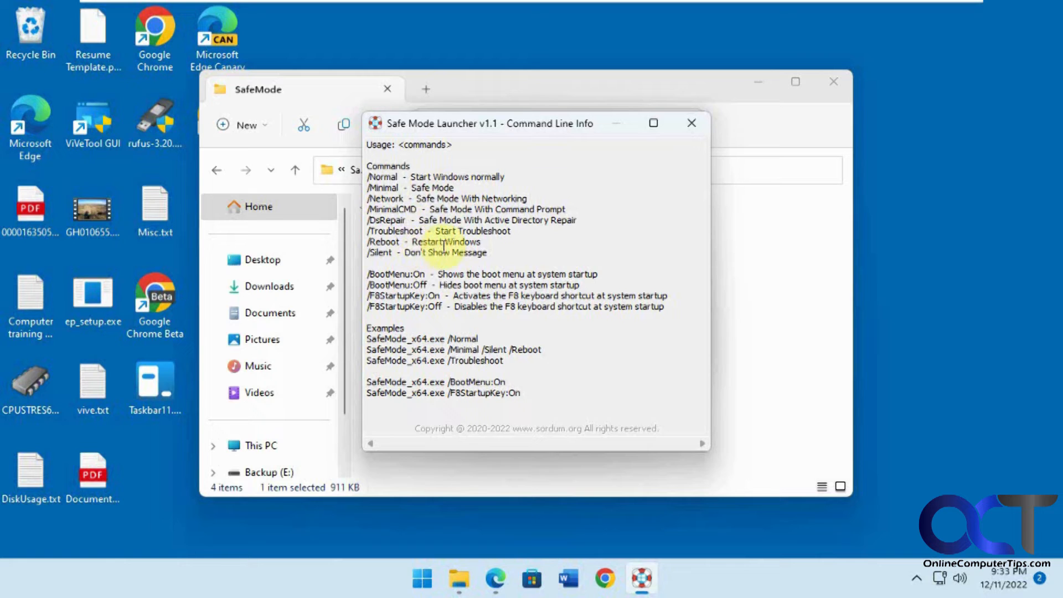
mouse_move(679, 139)
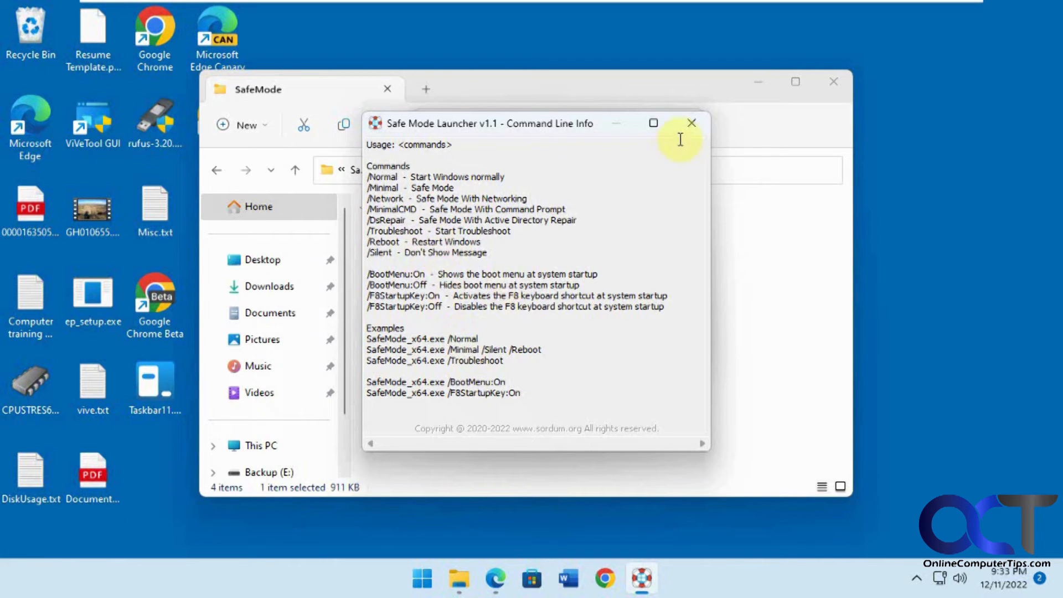
Apply the Safe Mode with Networking boot option and confirm restarting Windows.
click(690, 123)
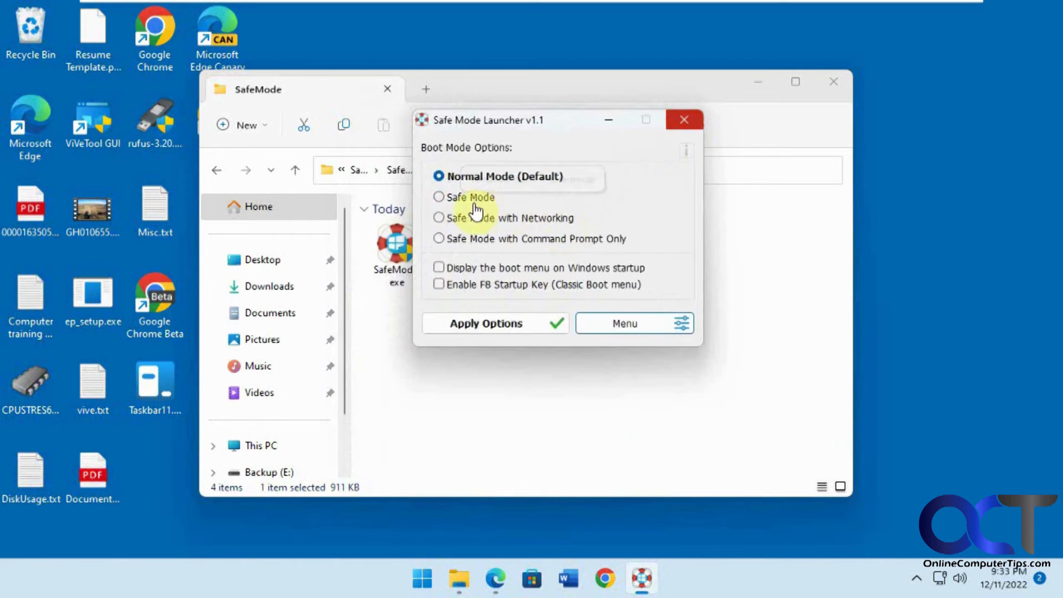
click(438, 218)
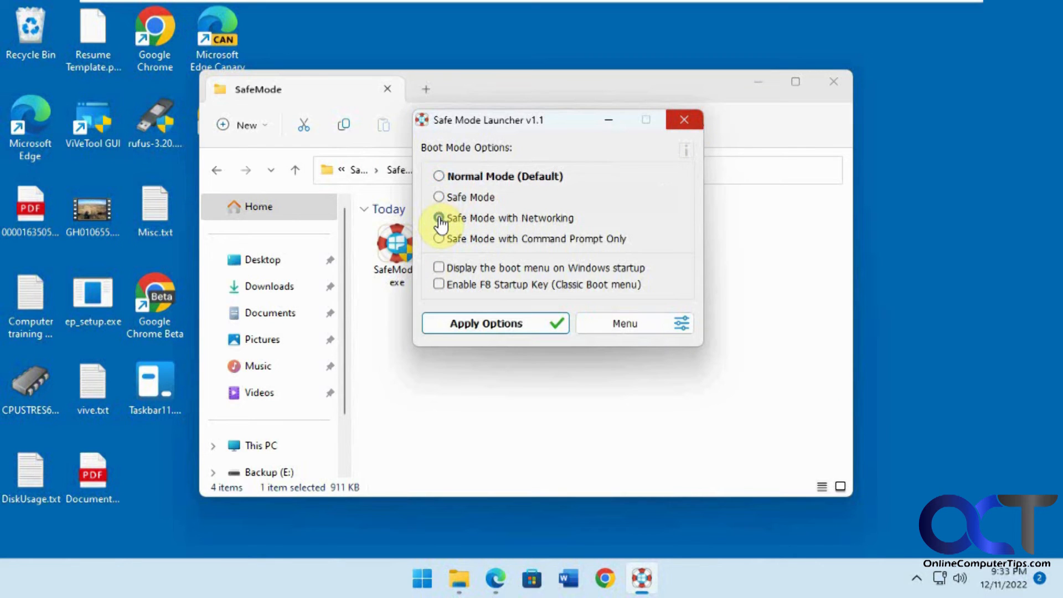
click(439, 217)
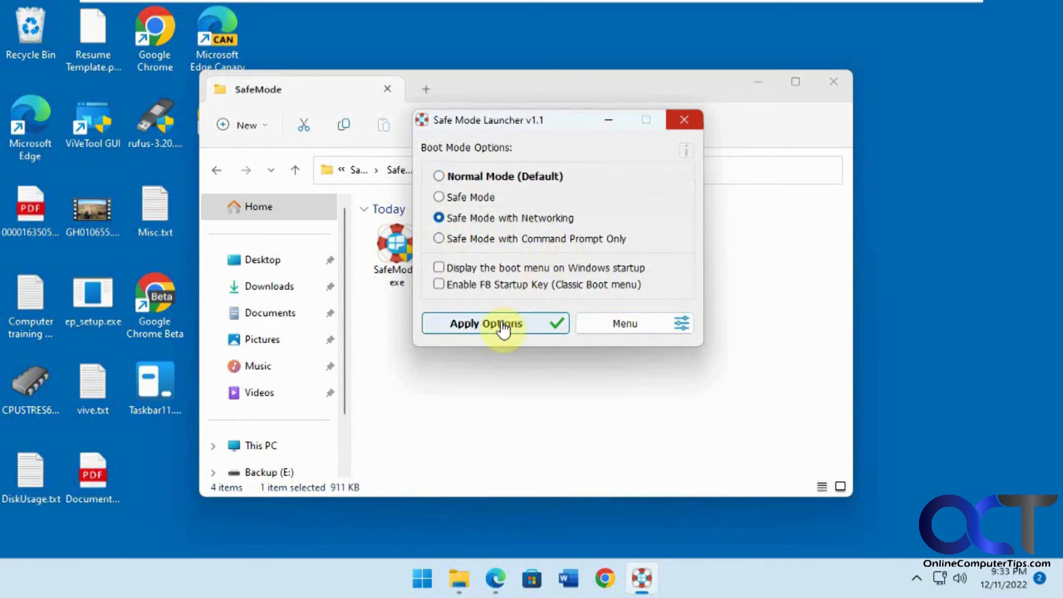
click(494, 323)
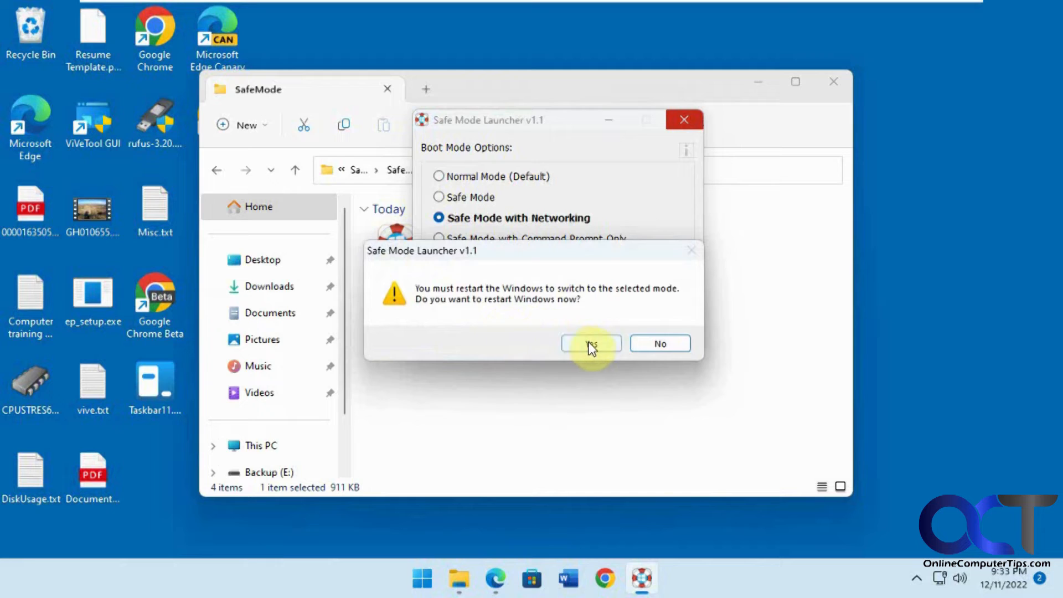
click(590, 343)
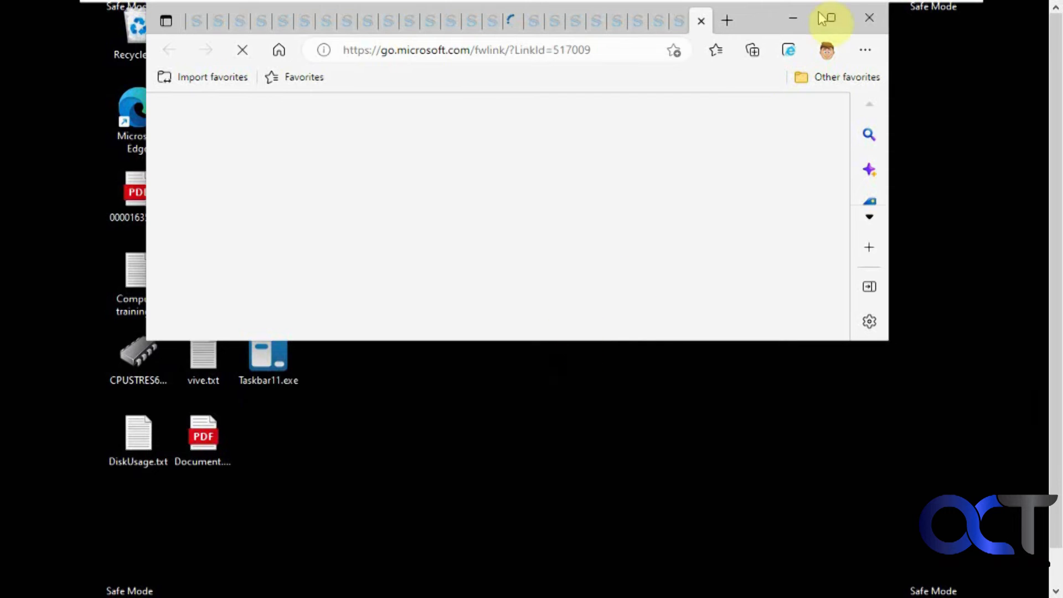
Close the Edge window that opened after booting into Safe Mode.
click(869, 18)
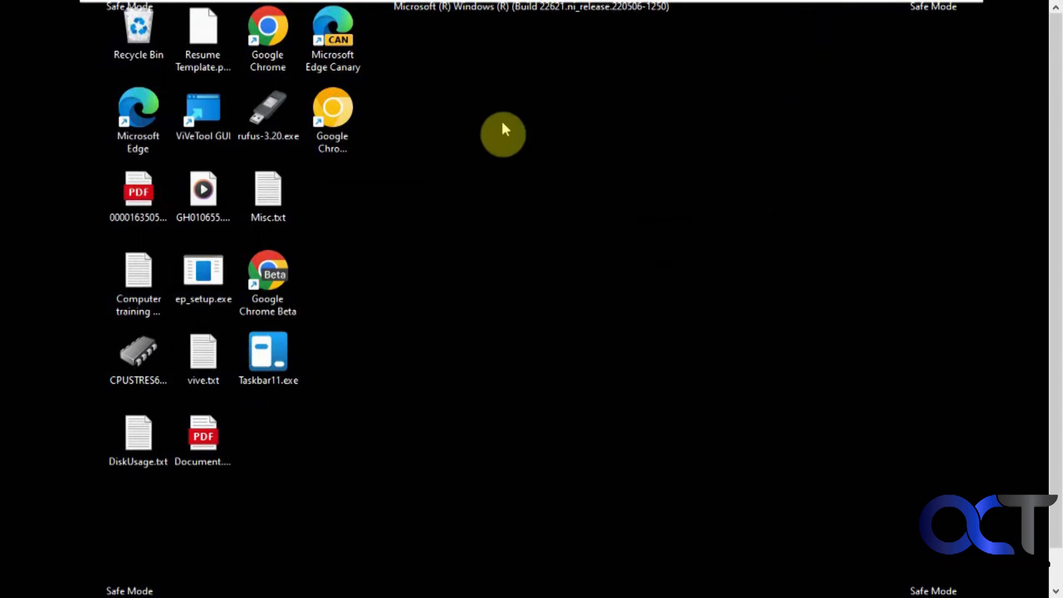
mouse_move(392, 8)
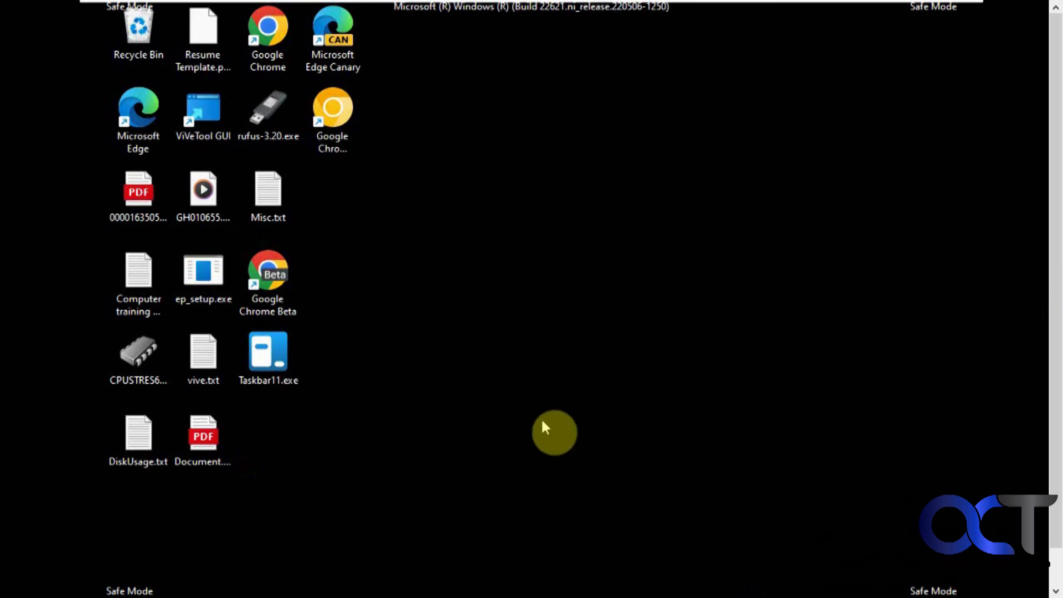
mouse_move(520, 412)
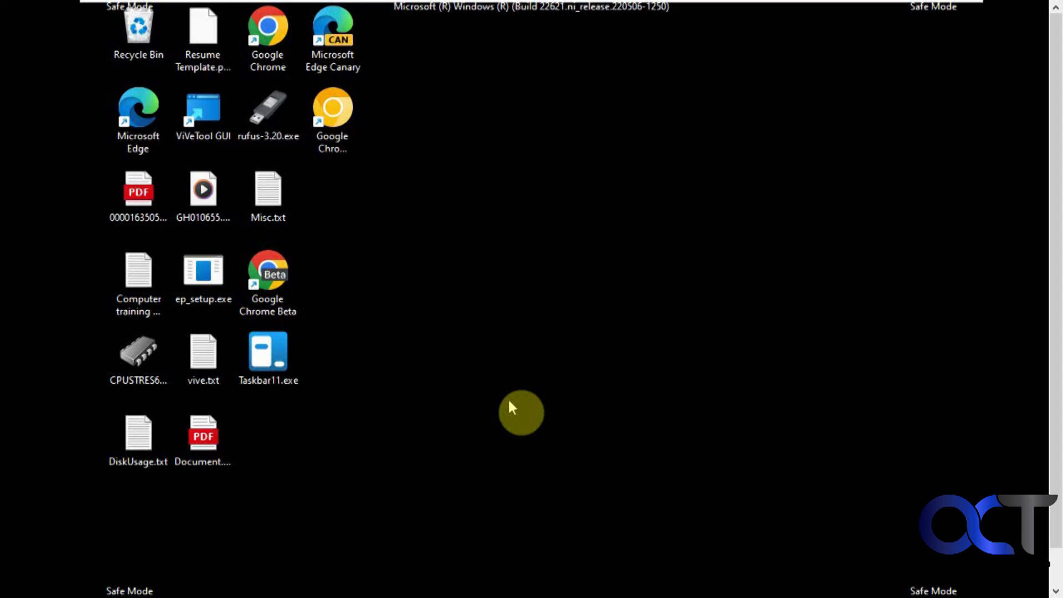
mouse_move(1056, 378)
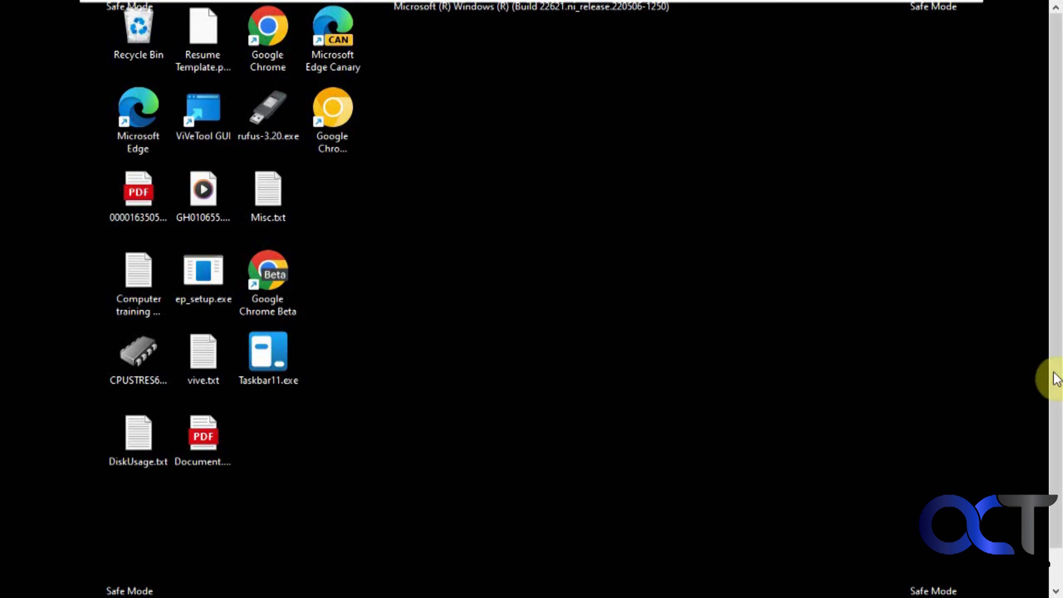
mouse_move(492, 552)
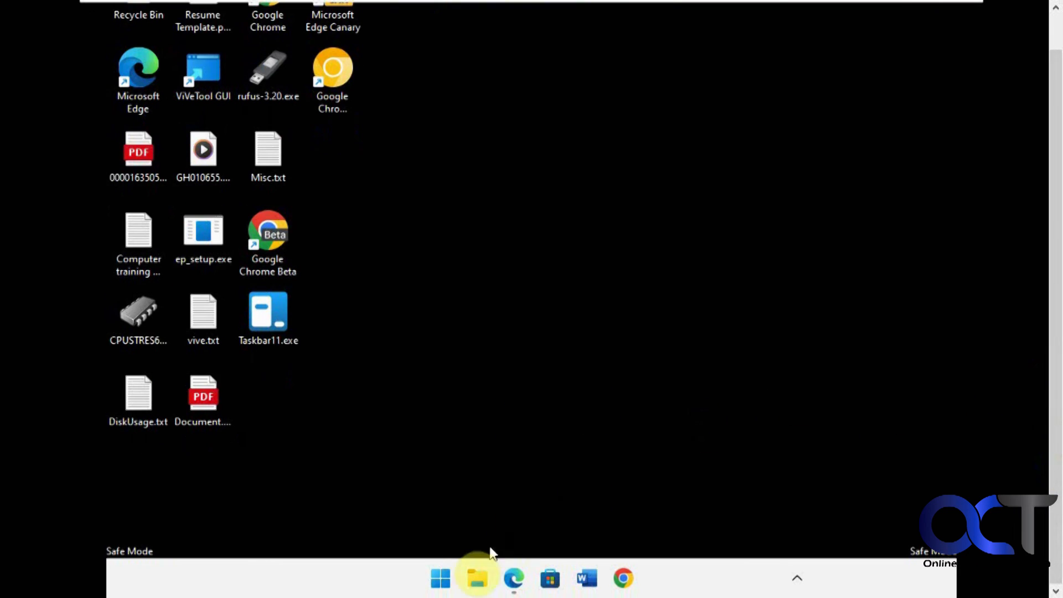
Restart Windows from the taskbar to return to normal mode.
click(439, 578)
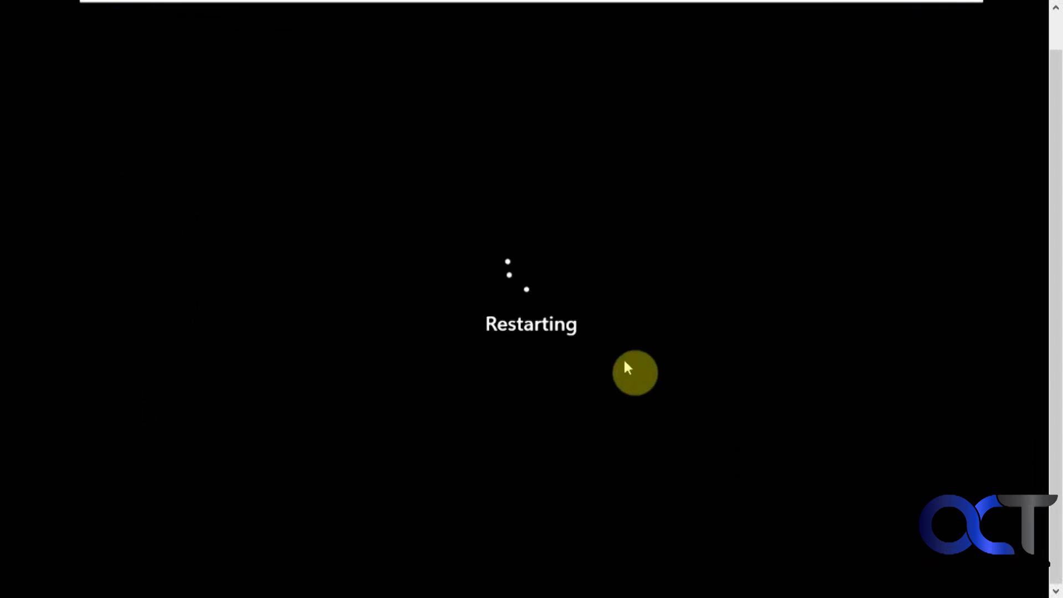
mouse_move(617, 365)
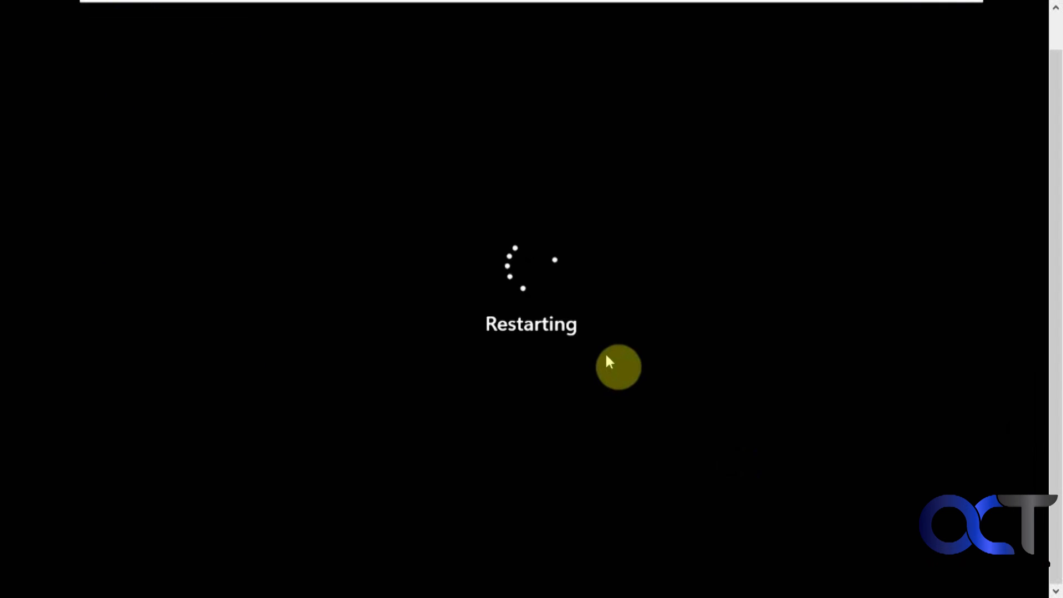